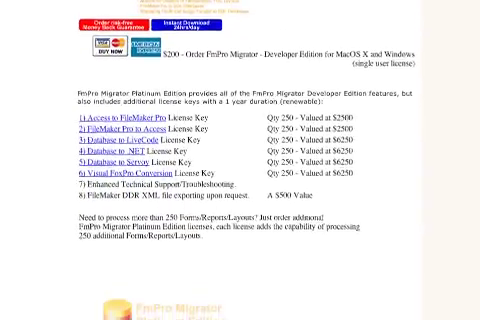
pyautogui.scroll(-3)
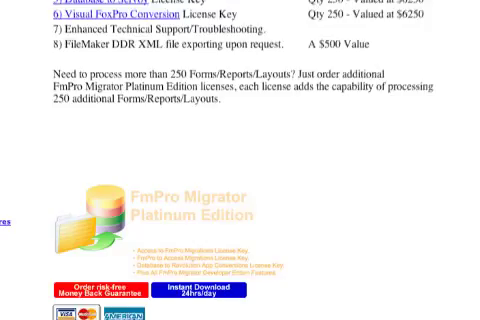
pyautogui.scroll(-3)
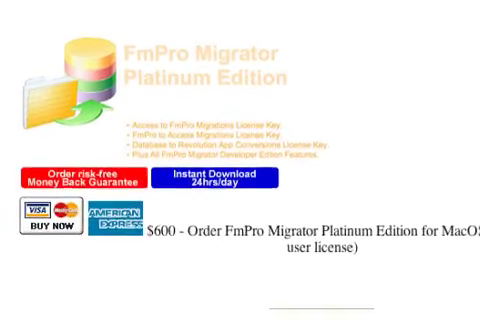
pyautogui.scroll(-3)
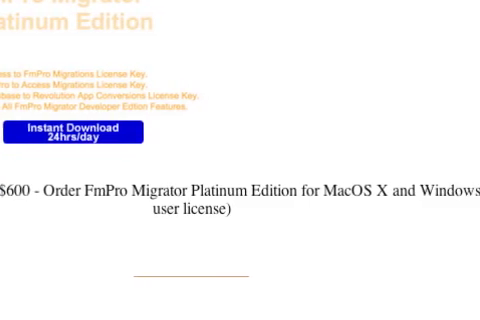
pyautogui.hscroll(3)
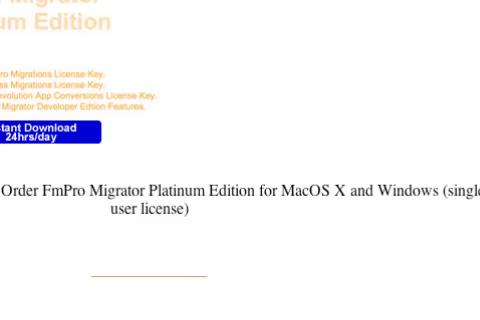